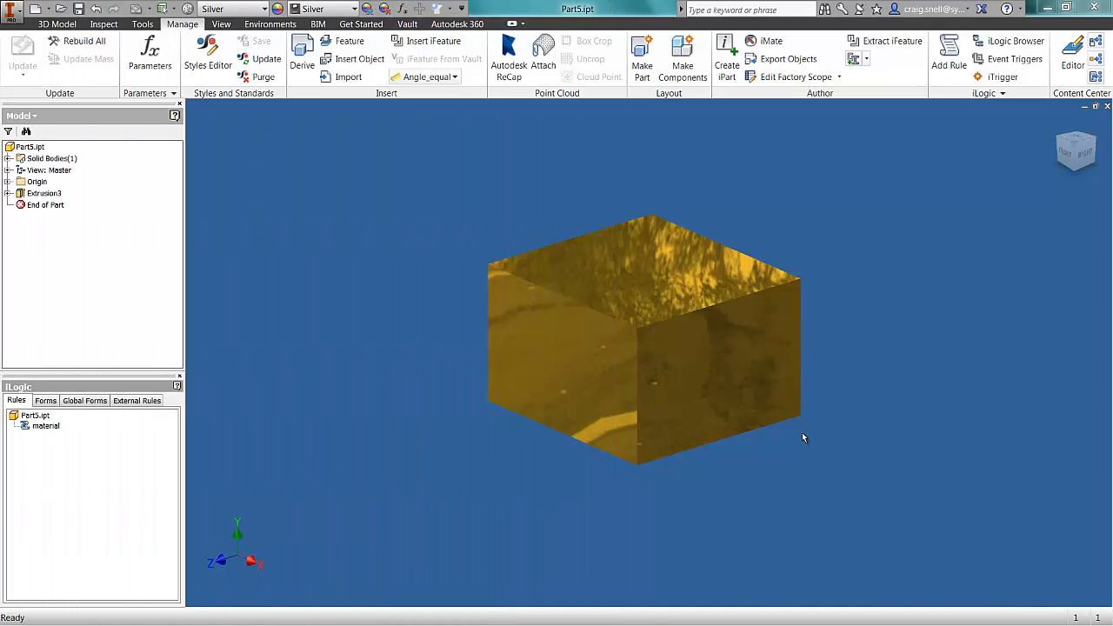
mouse_move(615, 473)
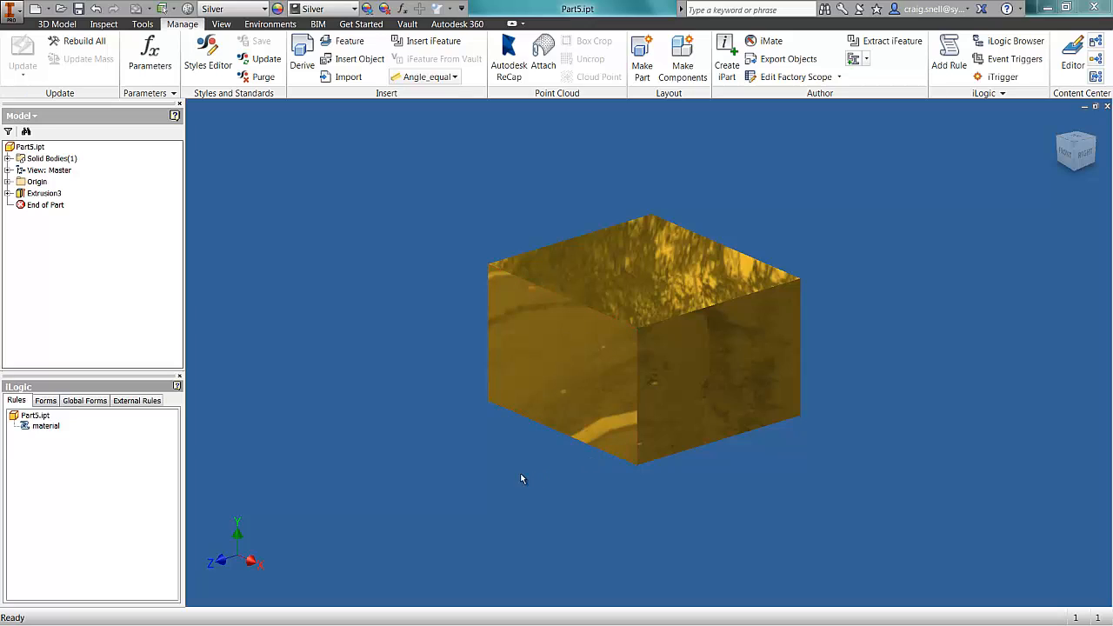
mouse_move(508, 433)
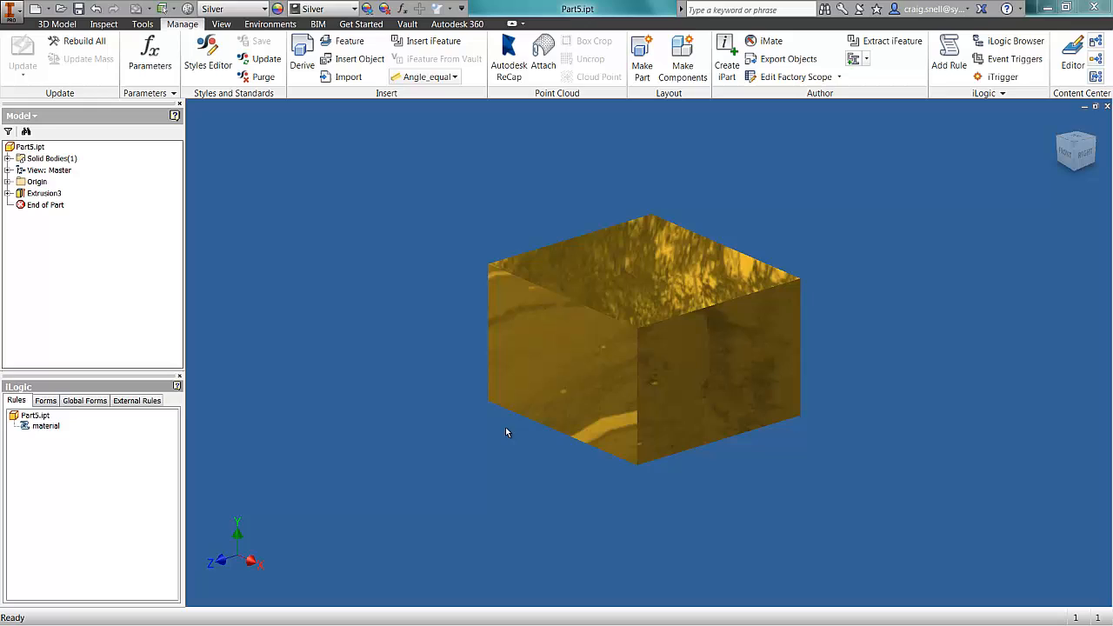
mouse_move(87, 452)
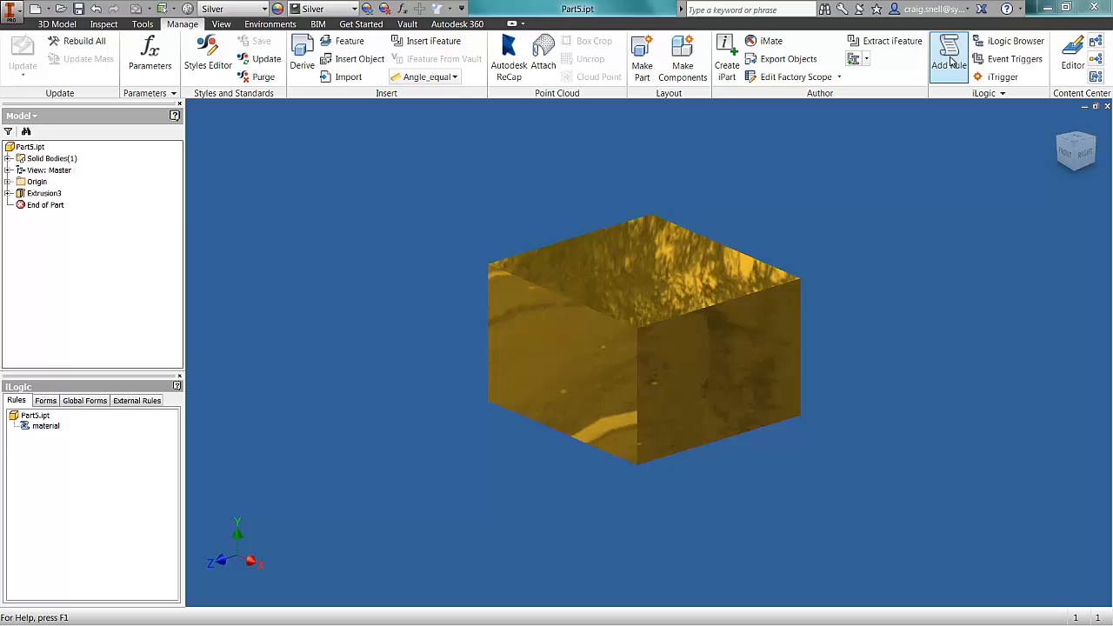
Step: Create a new iLogic rule named showform in the part
left_click(949, 56)
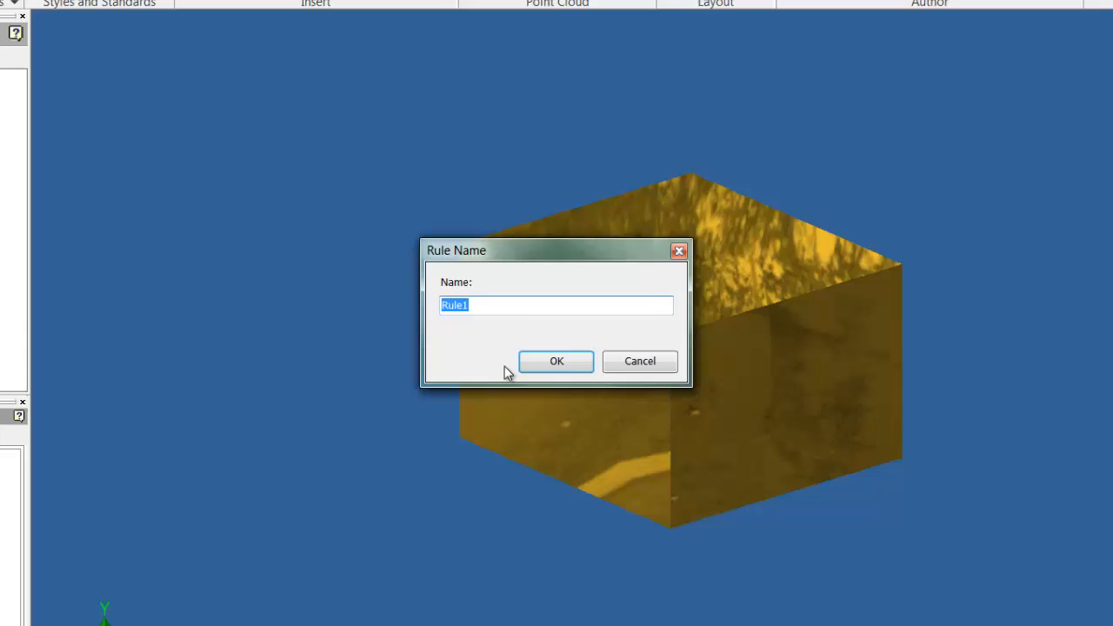
type("showform")
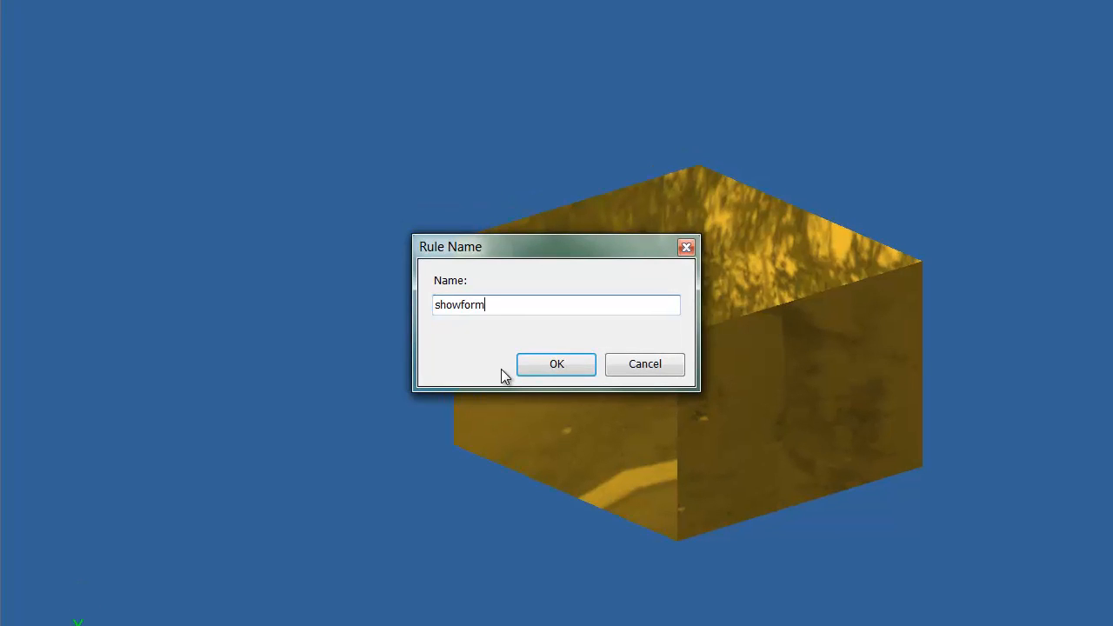
mouse_move(557, 363)
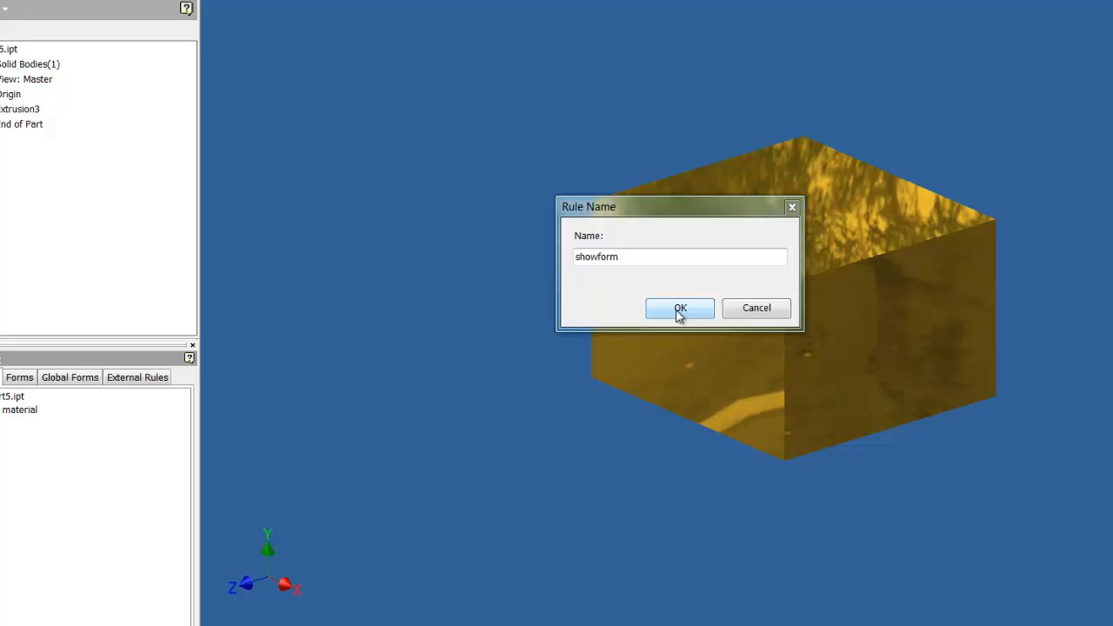
left_click(680, 307)
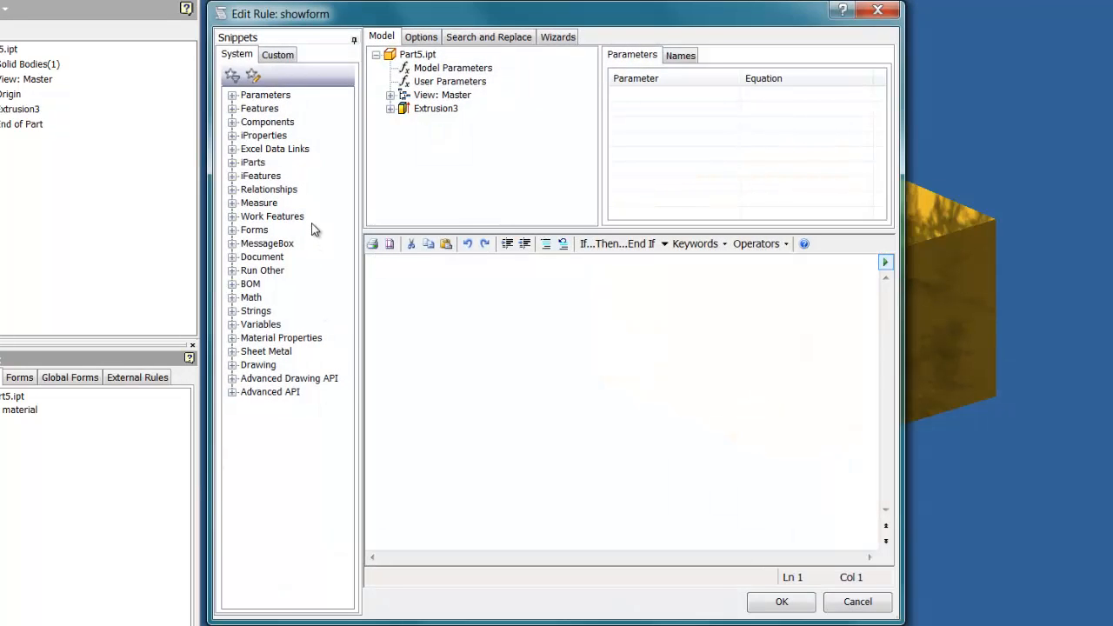
mouse_move(245, 243)
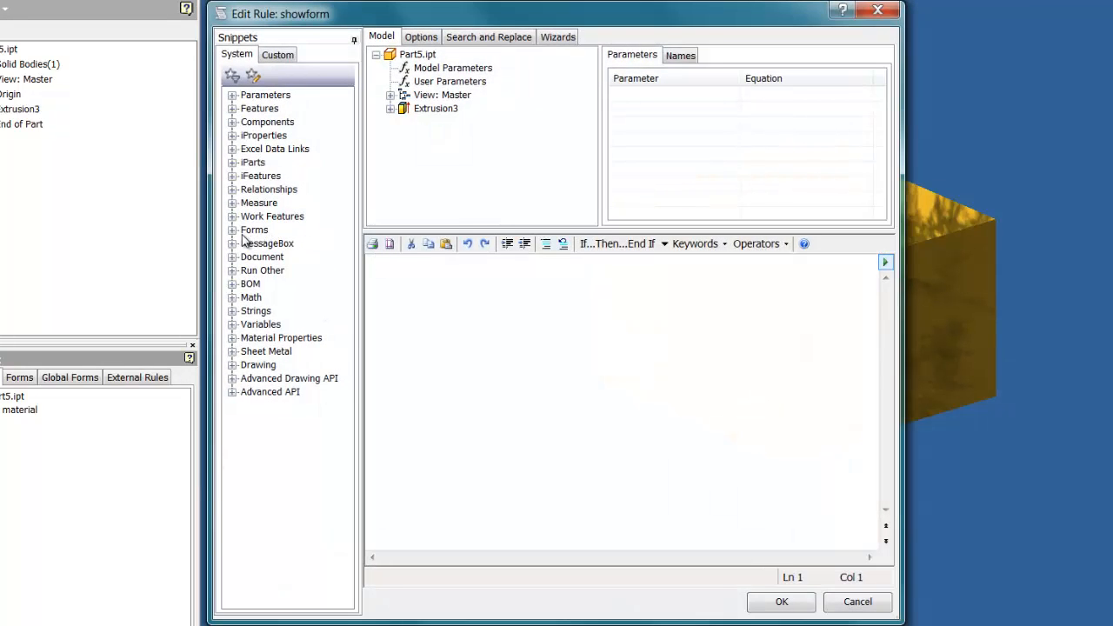
Step: Insert the Show Form snippet from the Forms group into the rule
left_click(231, 230)
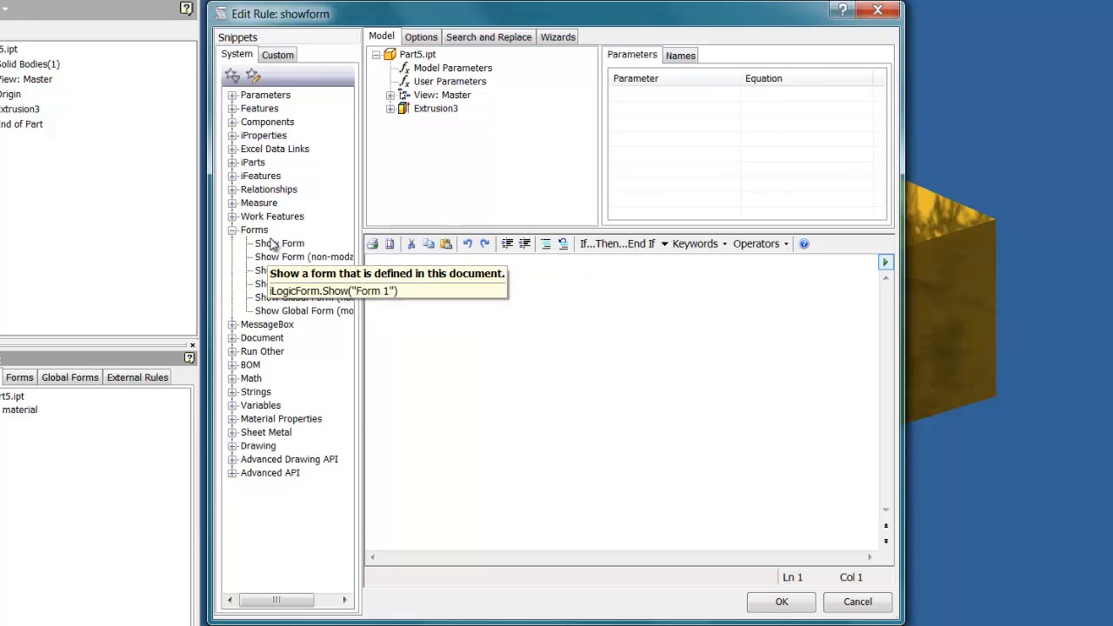
mouse_move(276, 247)
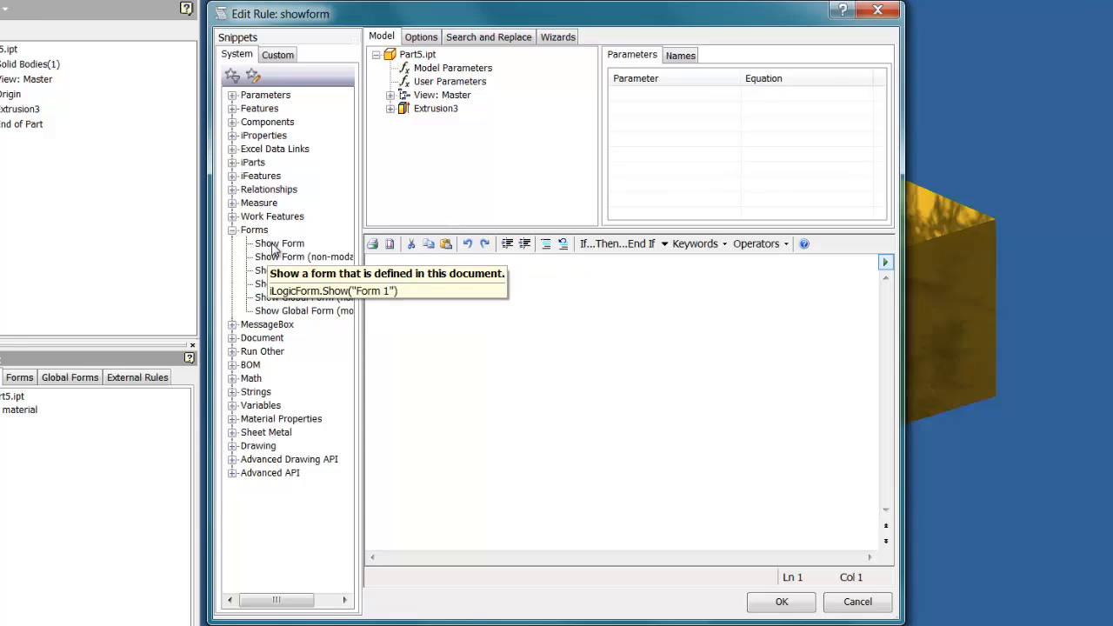
left_click(278, 244)
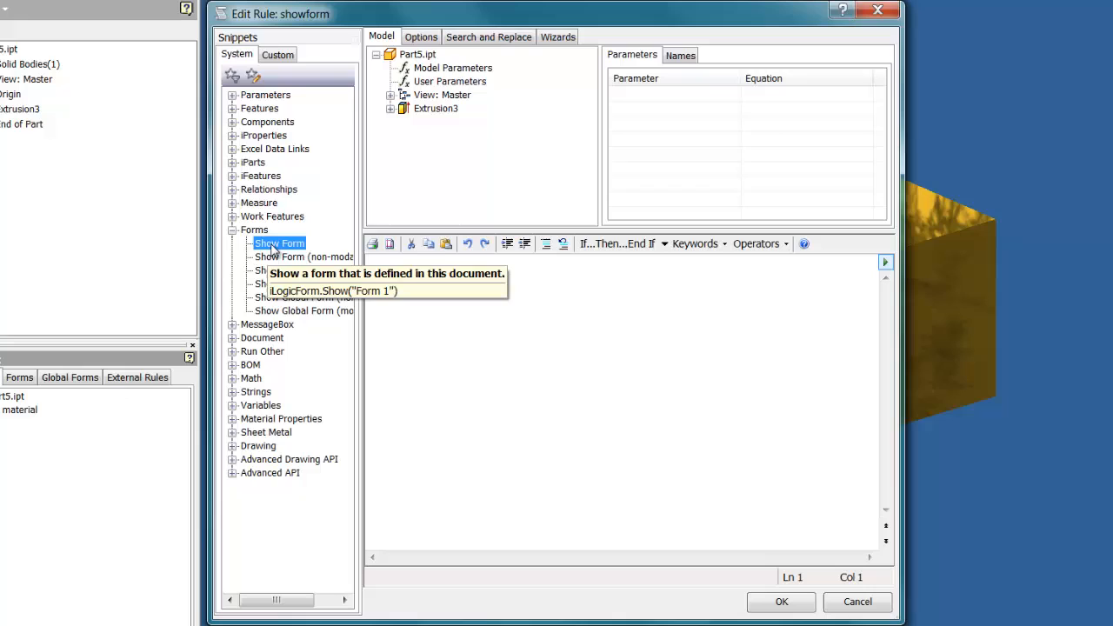
double_click(278, 244)
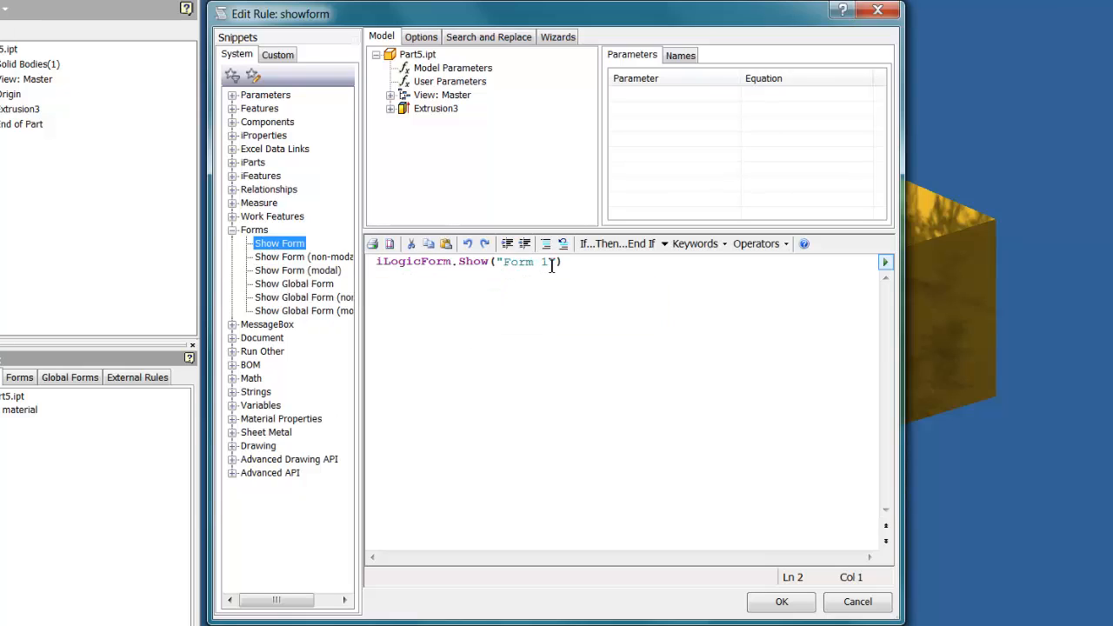
Step: Replace the placeholder 'Form 1' with 'Symetri Iprops' and save the rule
double_click(518, 261)
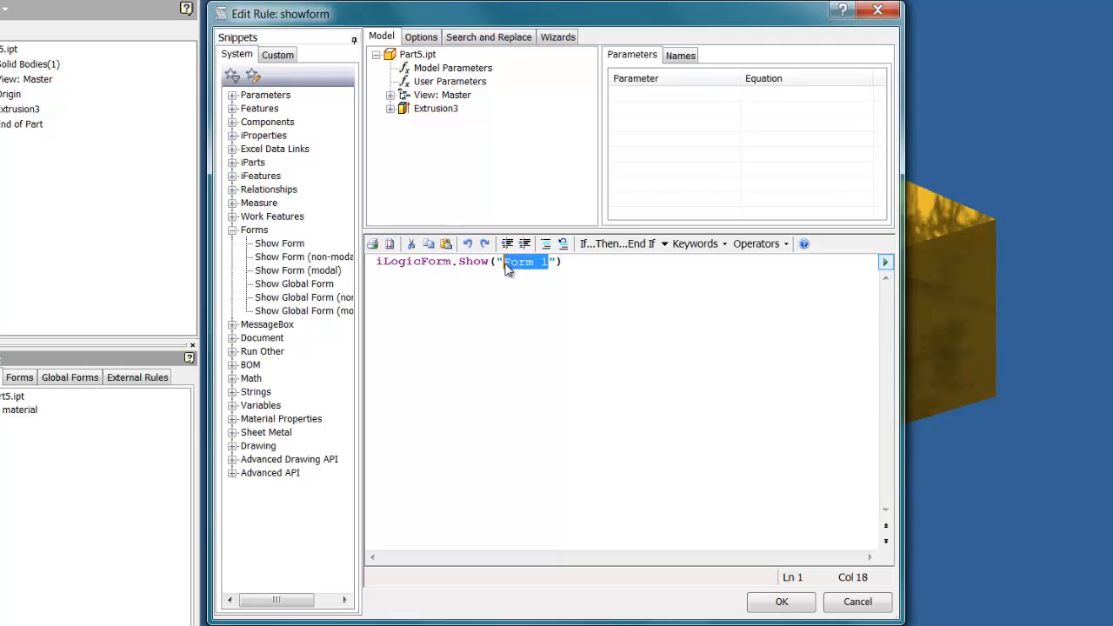
type("Sy")
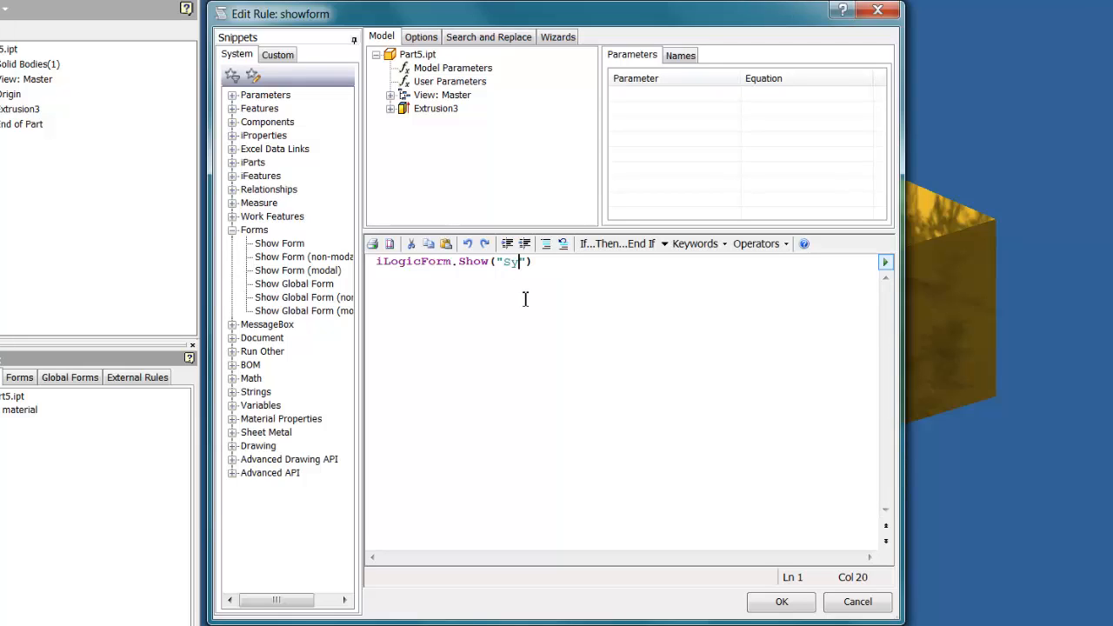
type("metri")
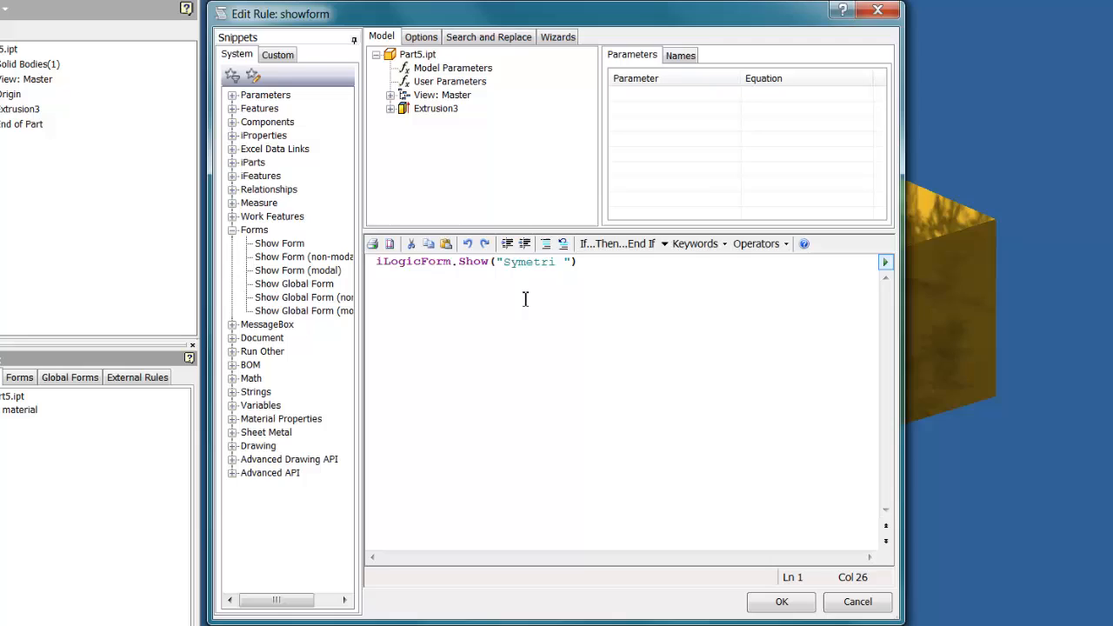
type("Ipr")
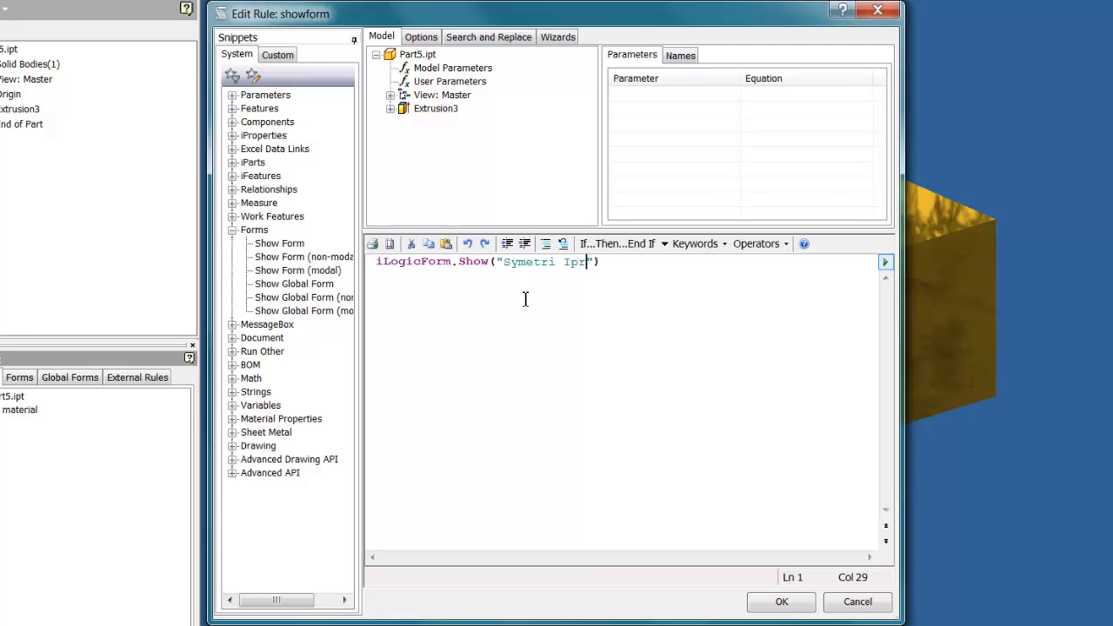
type("ops")
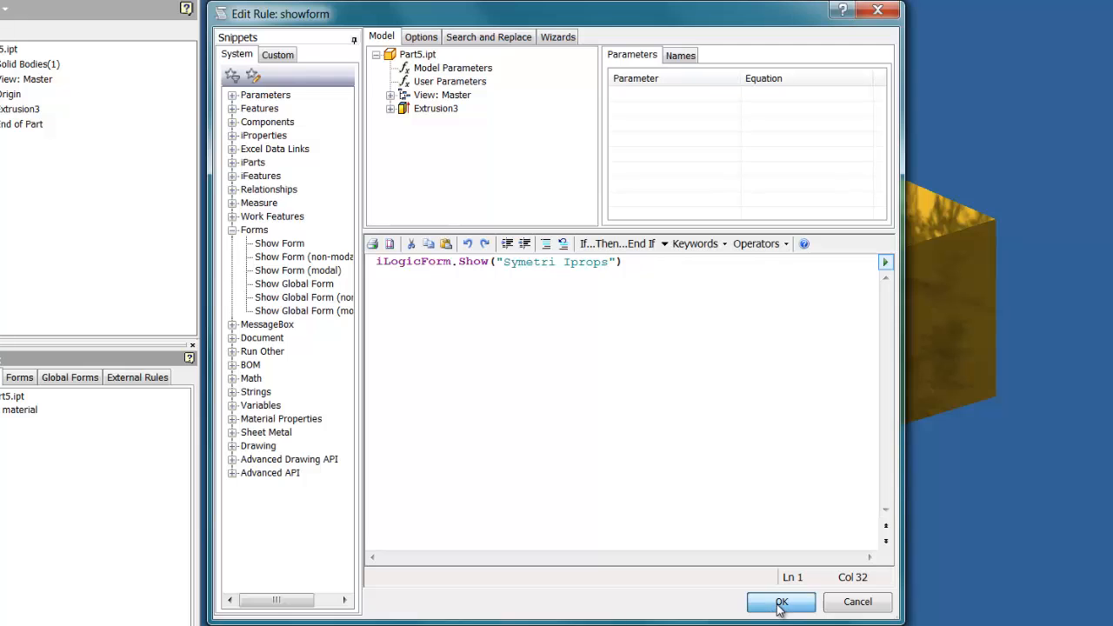
left_click(780, 602)
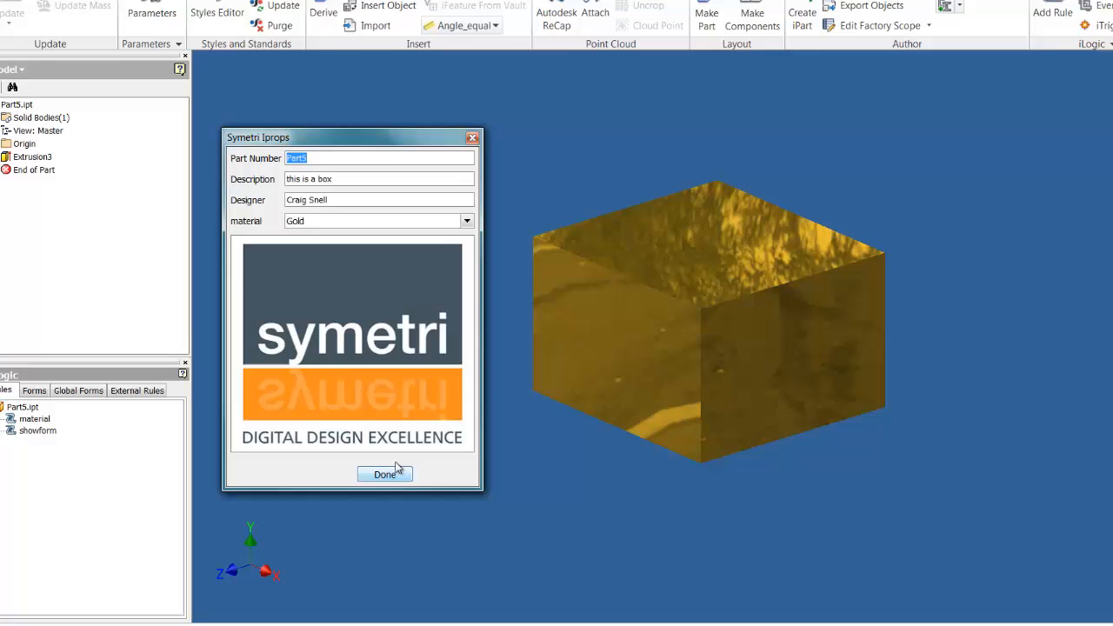
Step: Dismiss the Symetri Iprops form with Done, leaving the gold box
left_click(385, 473)
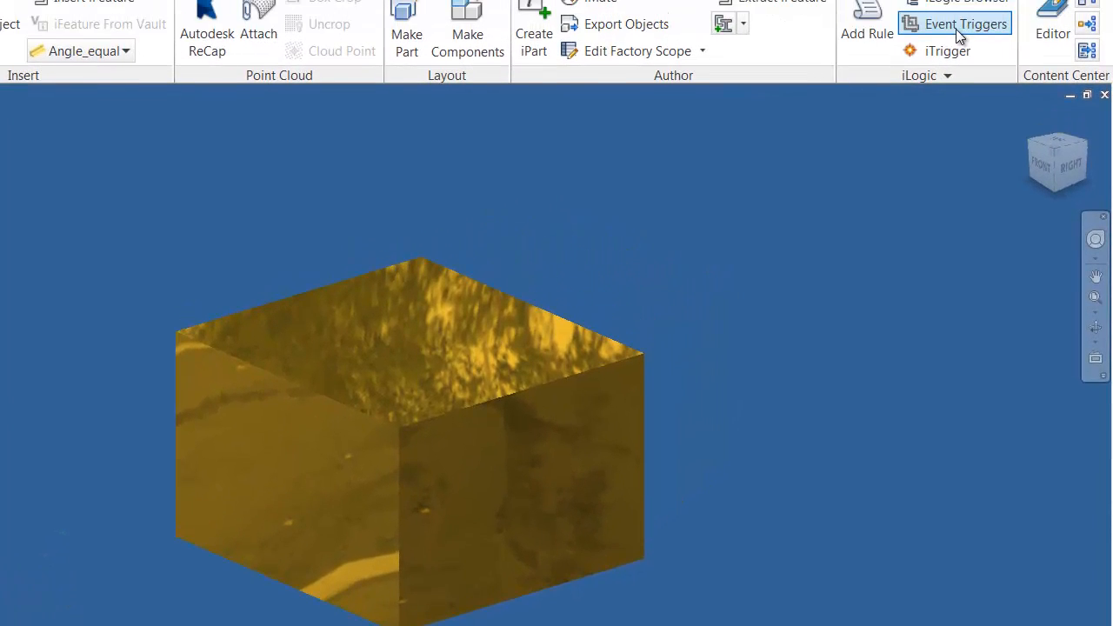
Step: Set showform to run on the Before Save Document event trigger
left_click(966, 24)
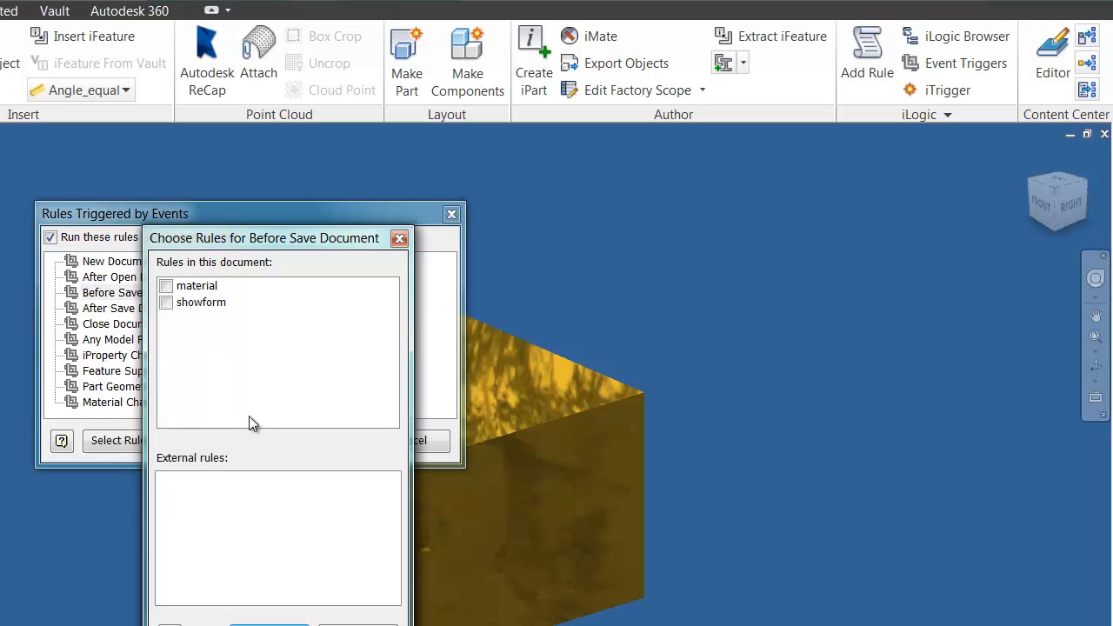
left_click(167, 302)
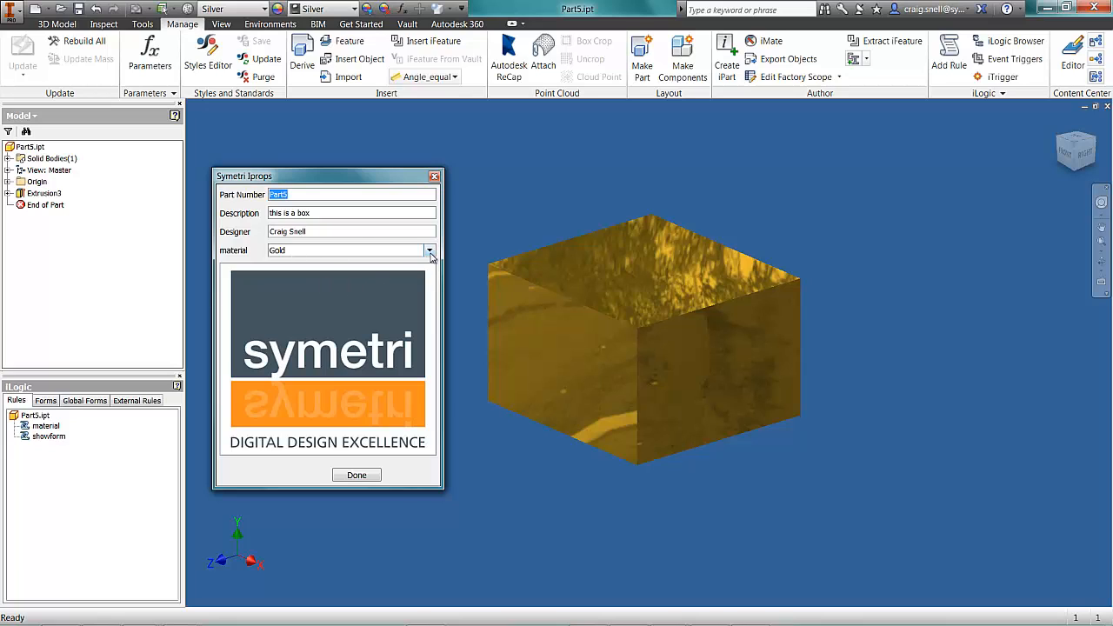
Step: Change the box material to Silver in the Symetri Iprops form and close it
left_click(427, 250)
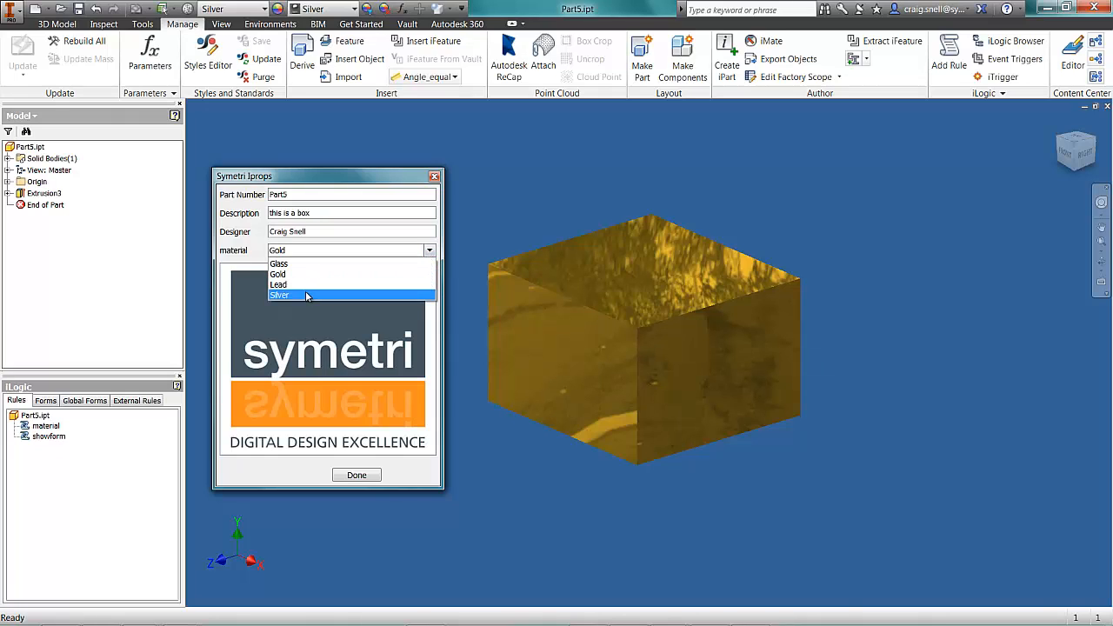
left_click(280, 296)
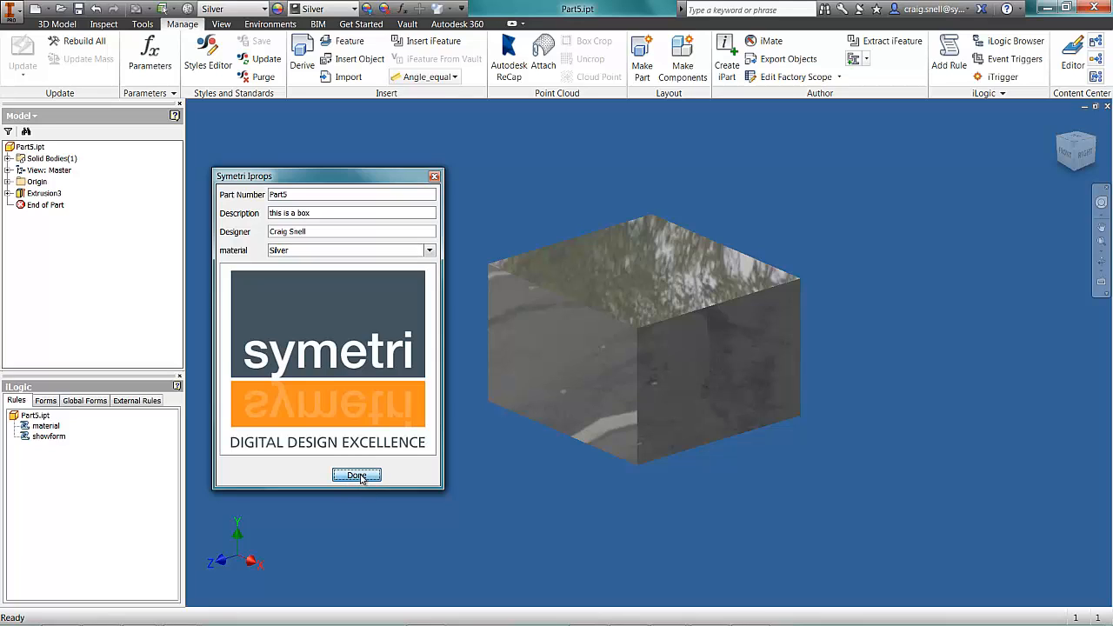
left_click(354, 477)
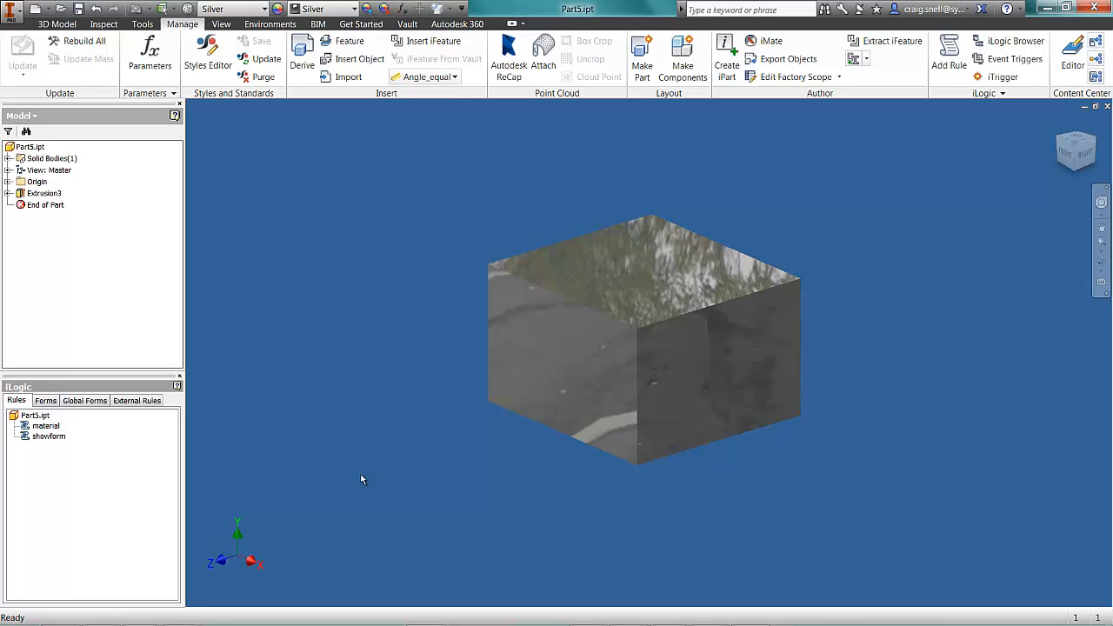
mouse_move(365, 483)
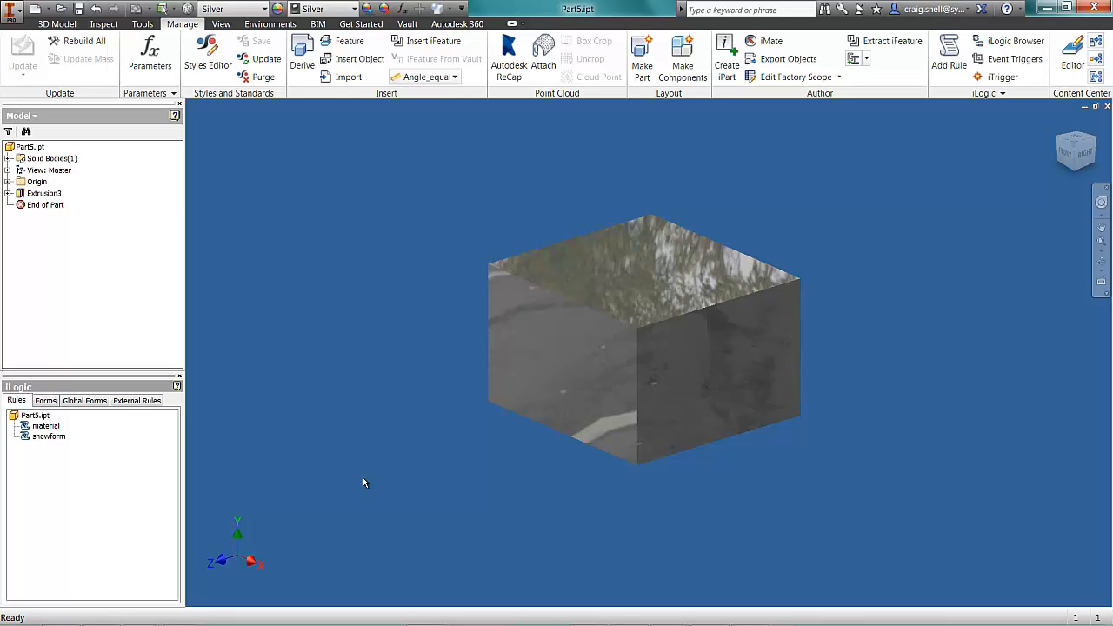
mouse_move(369, 473)
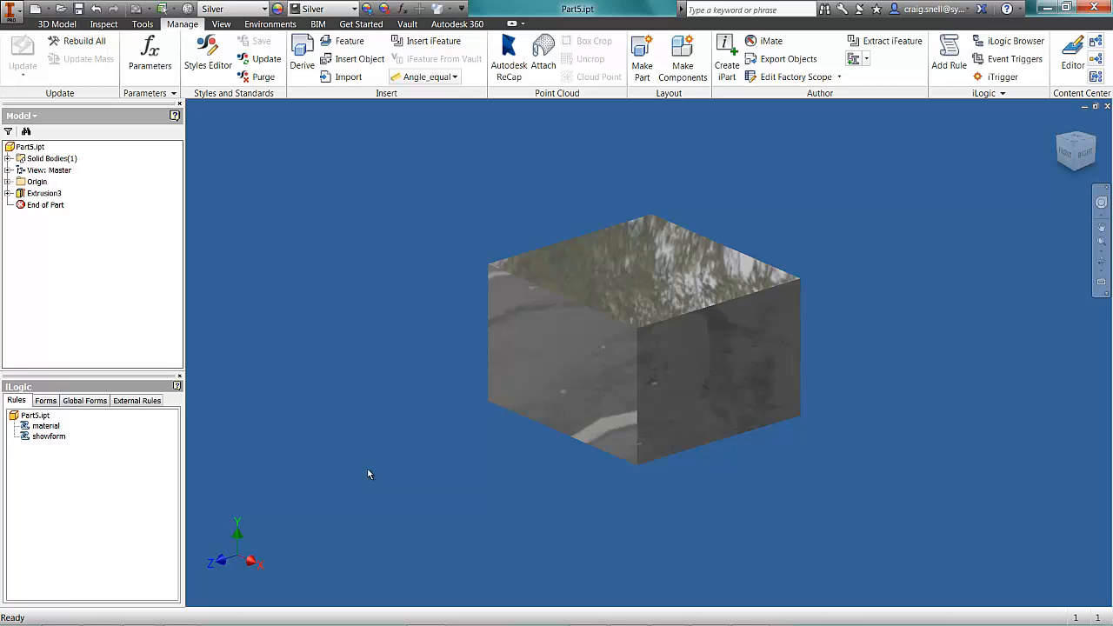